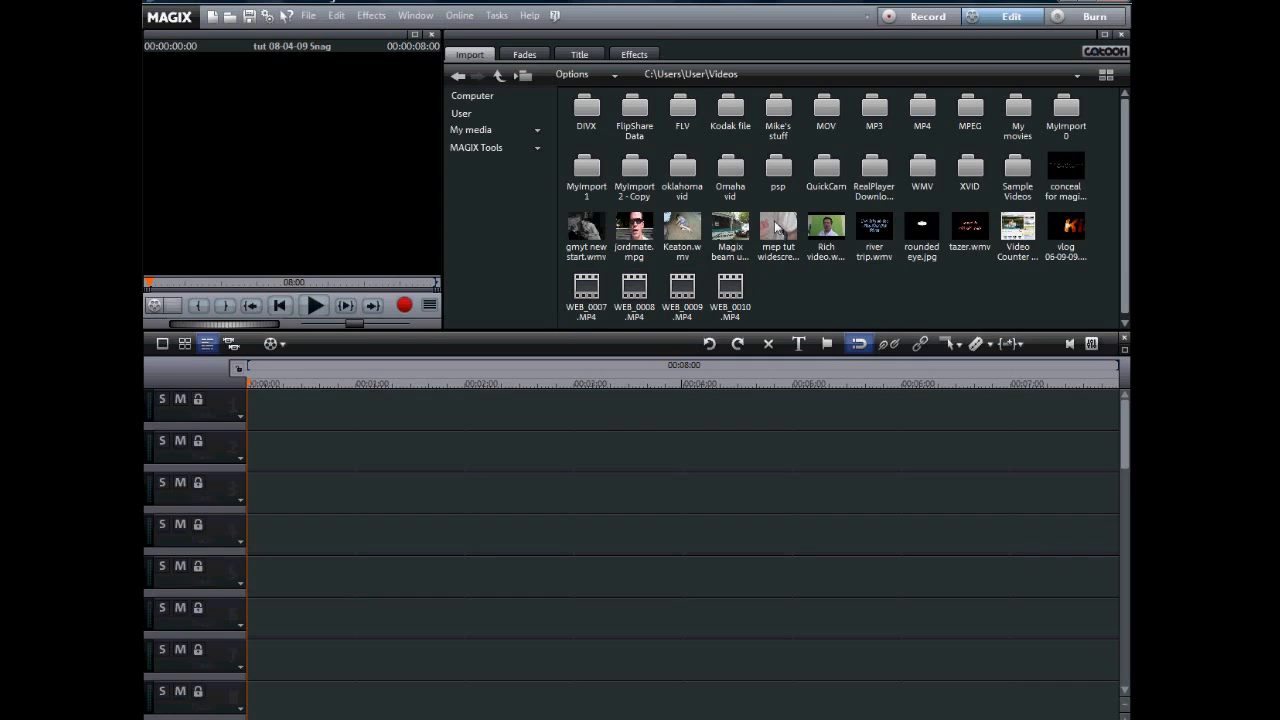
- Set the clip's aspect ratio to 16:9 in Object properties and adjust the movie settings to match
left_click(778, 228)
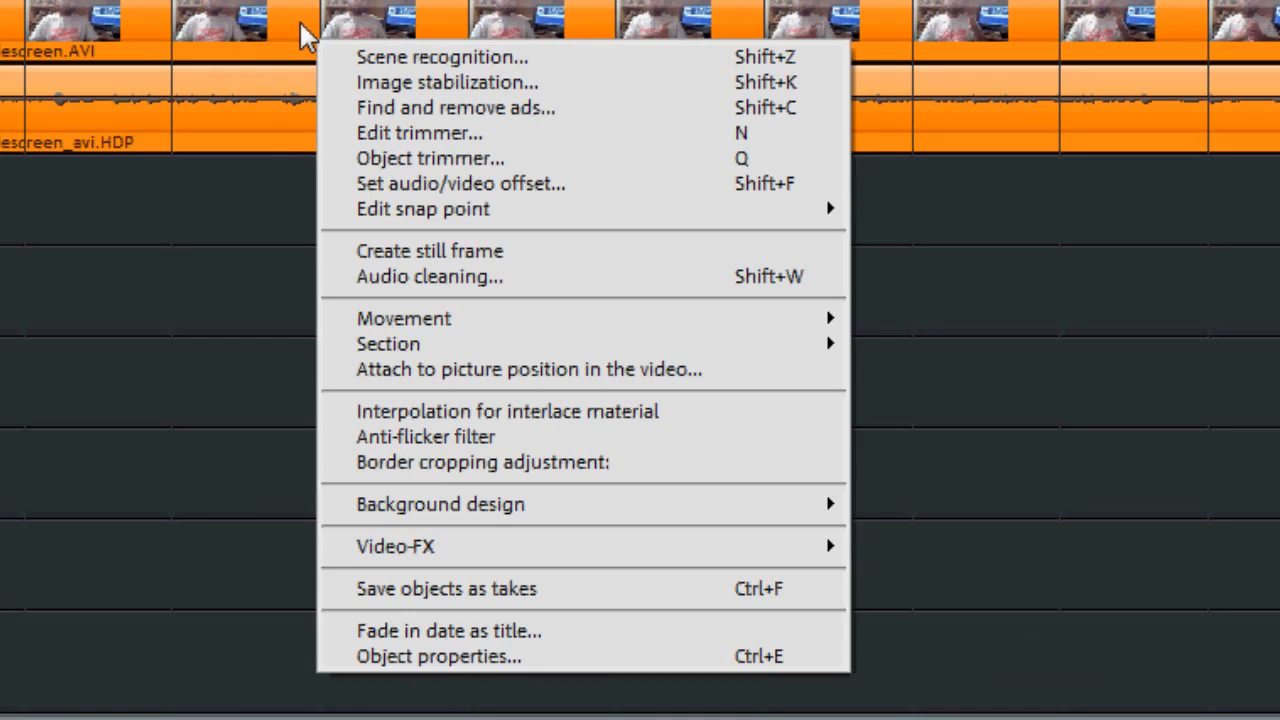
mouse_move(470, 675)
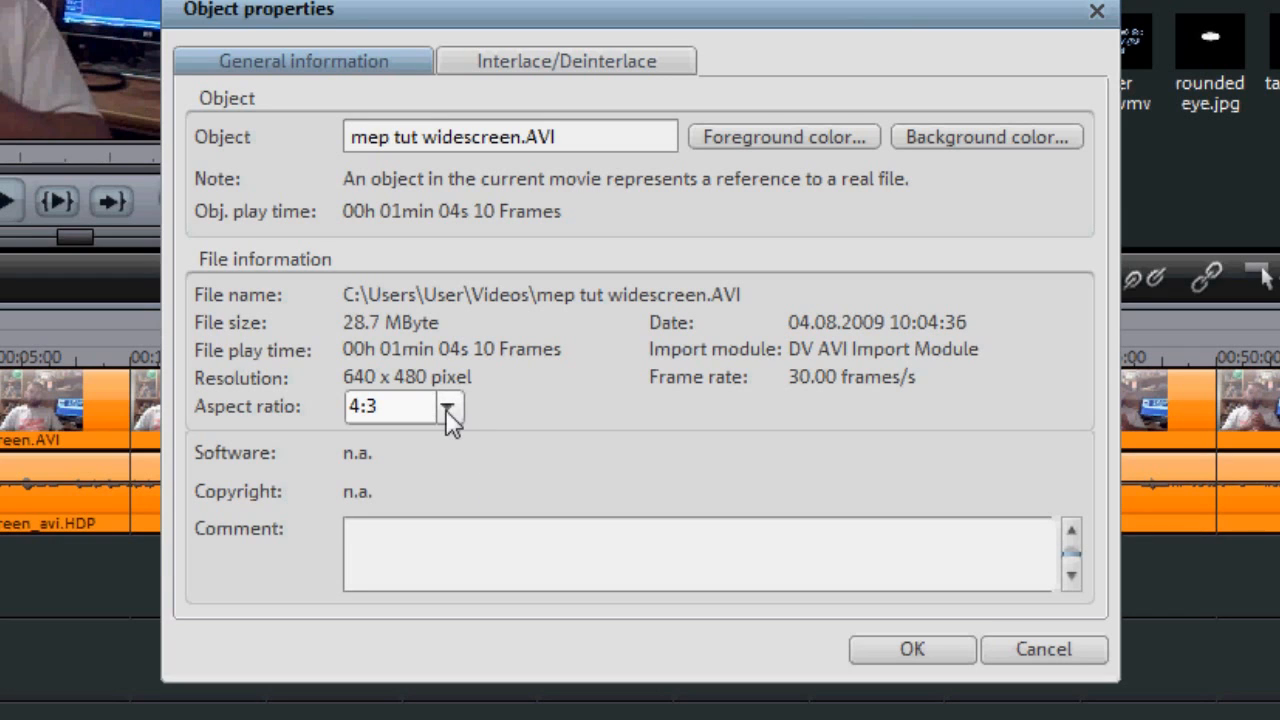
left_click(388, 408)
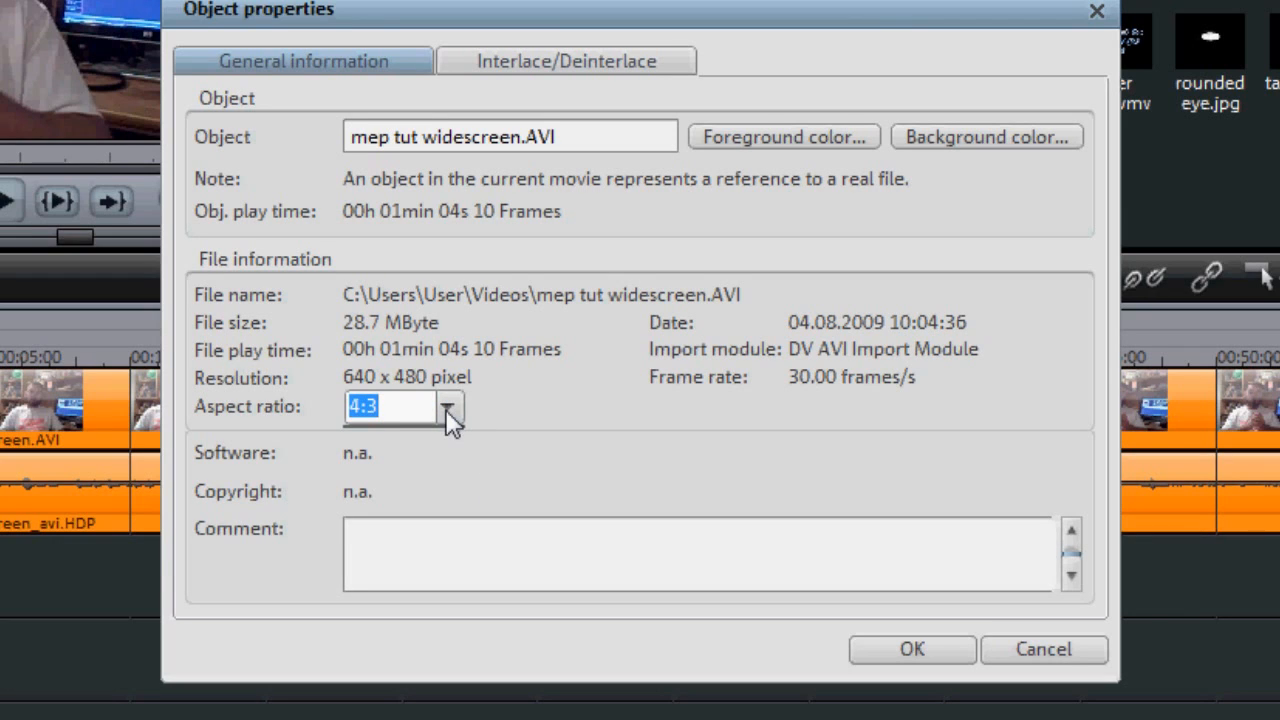
type("16:9")
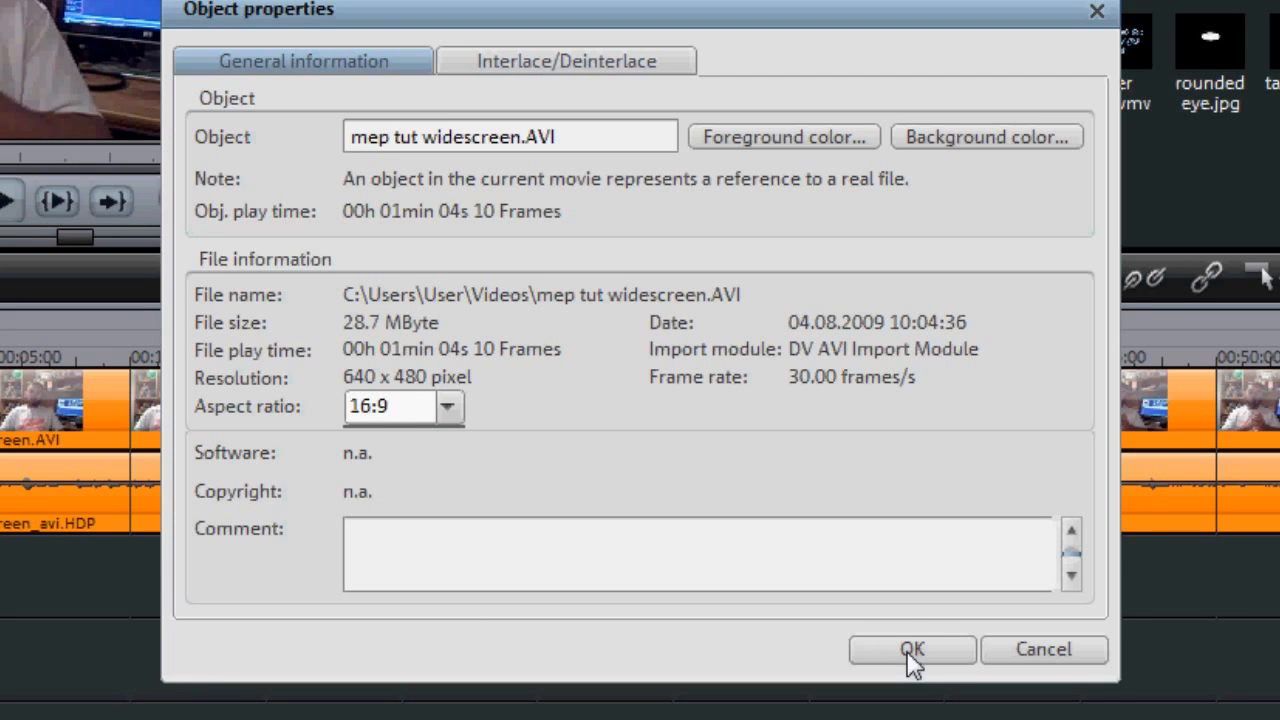
left_click(912, 649)
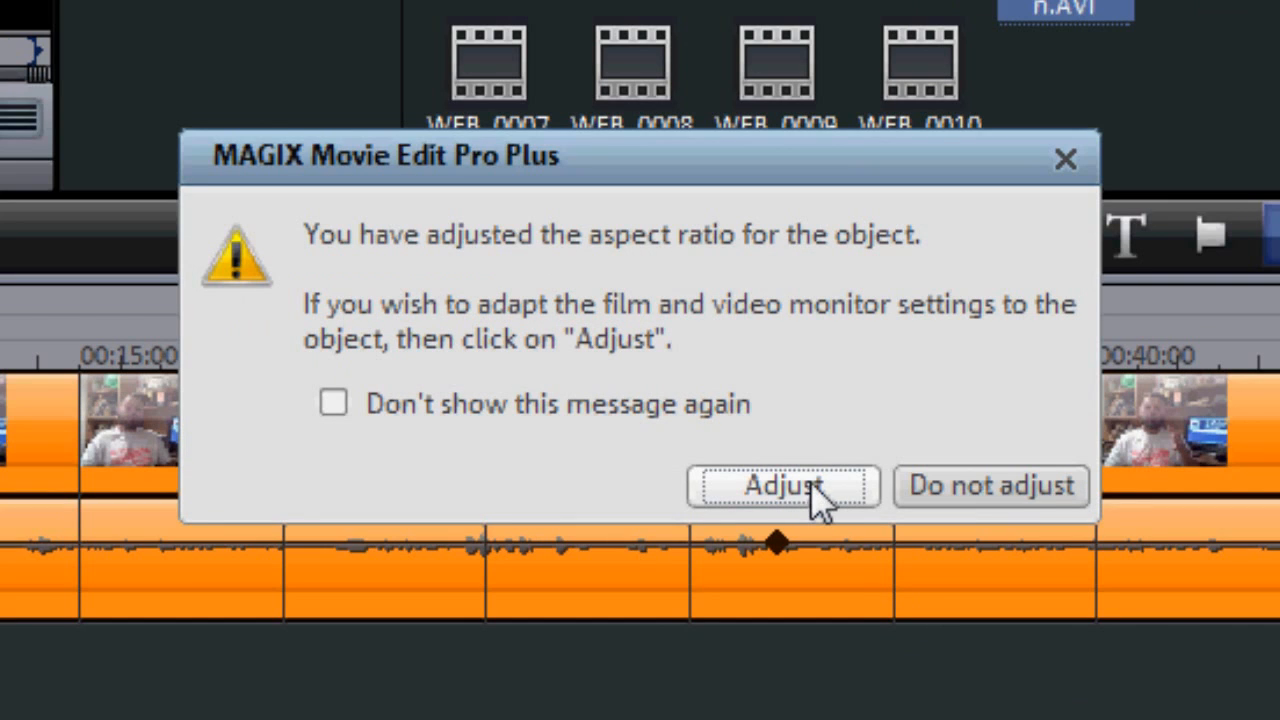
left_click(784, 487)
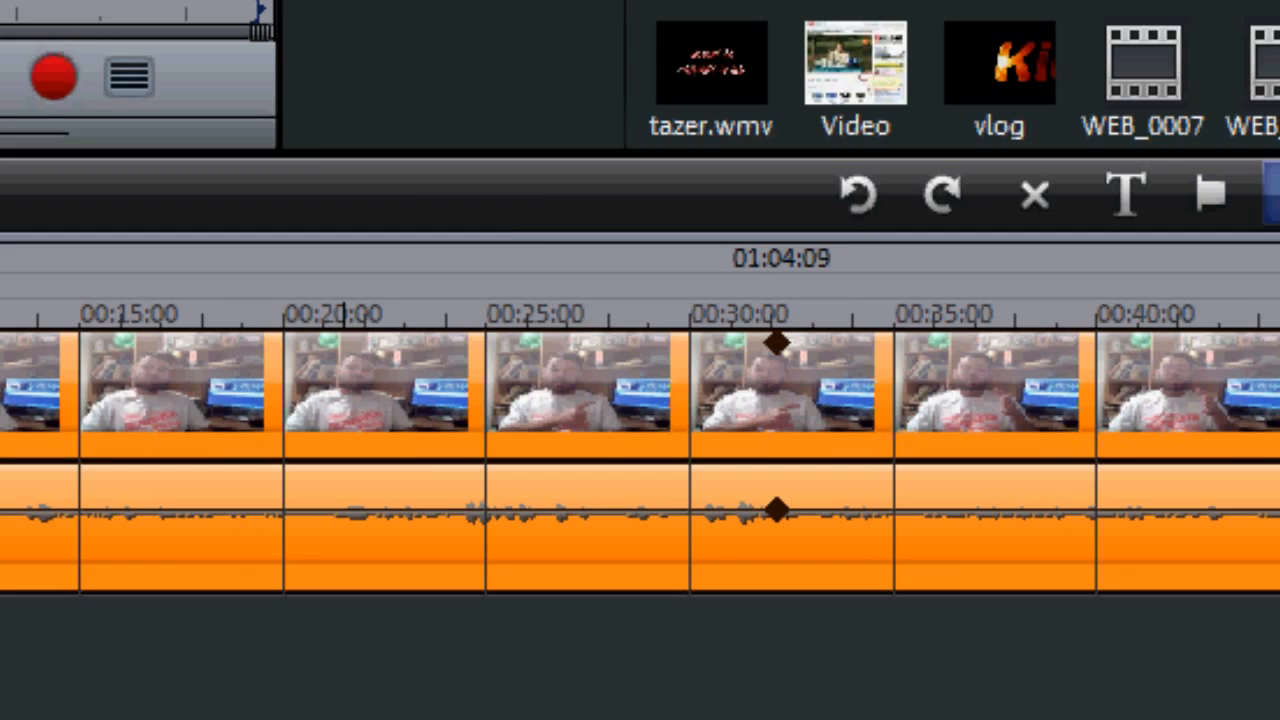
left_click(105, 47)
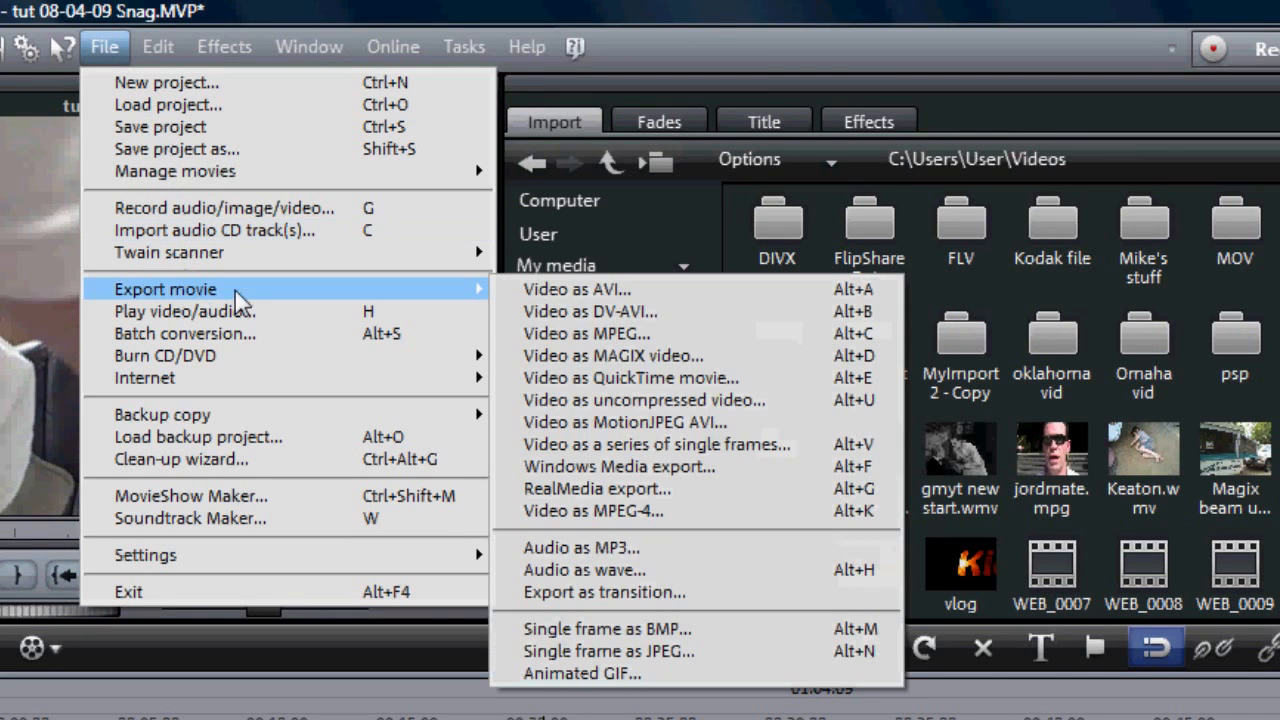
mouse_move(574, 391)
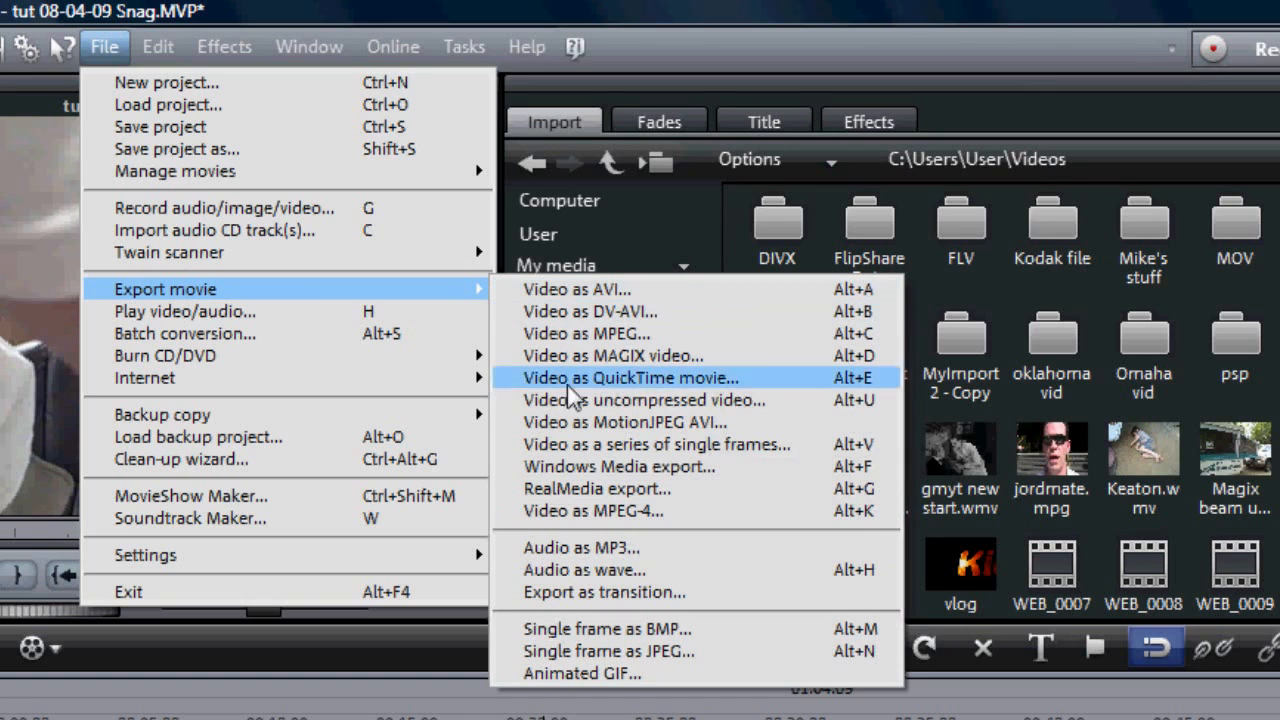
- Open the Windows Media export settings and choose 1280x720 resolution
left_click(616, 466)
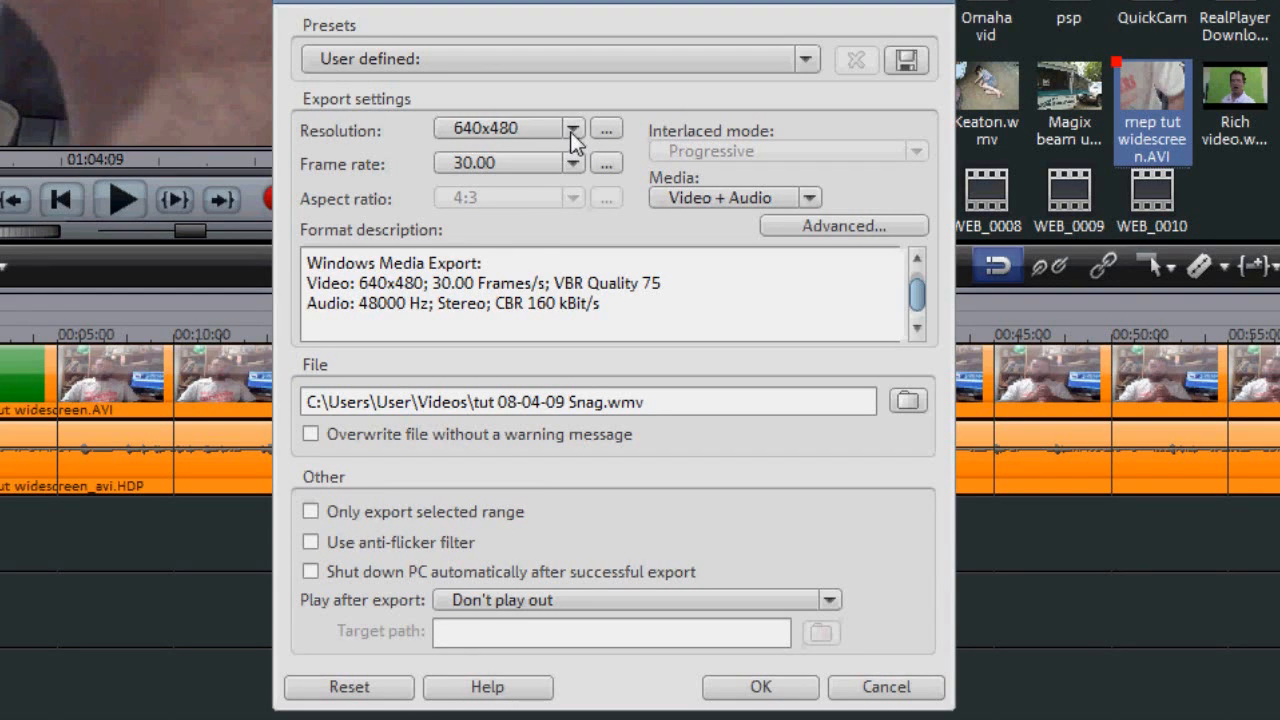
left_click(573, 128)
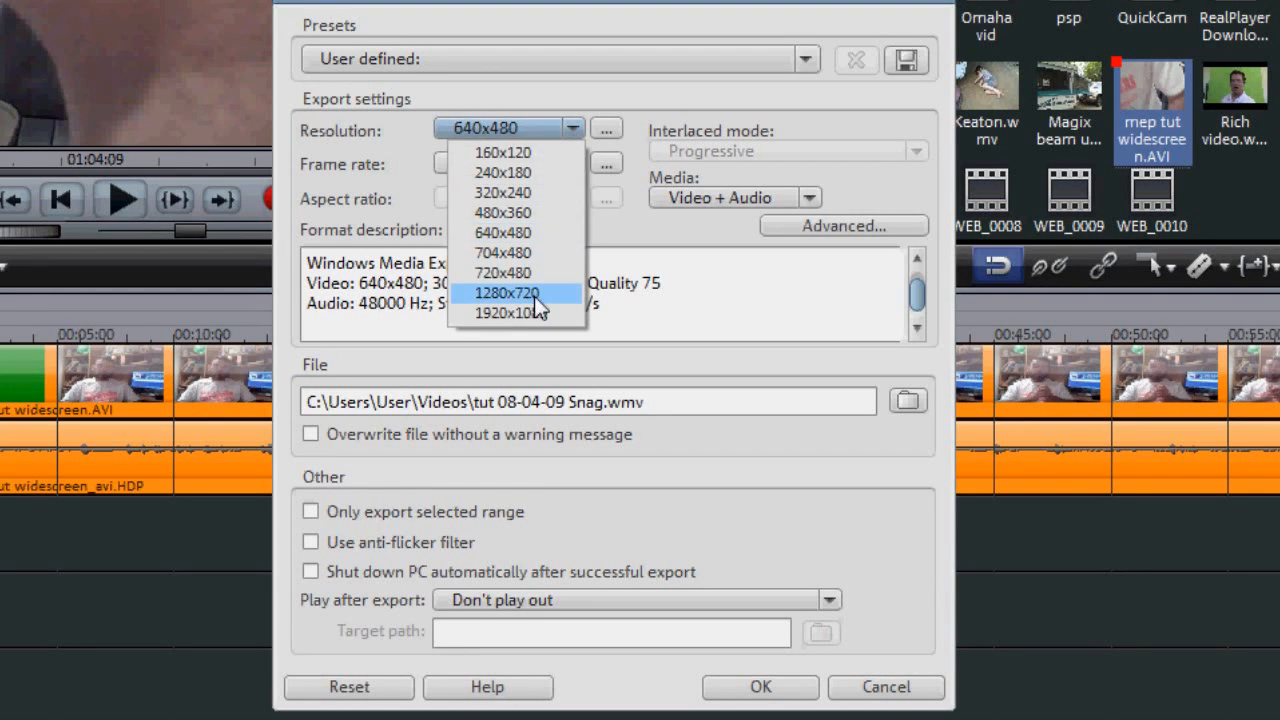
left_click(510, 292)
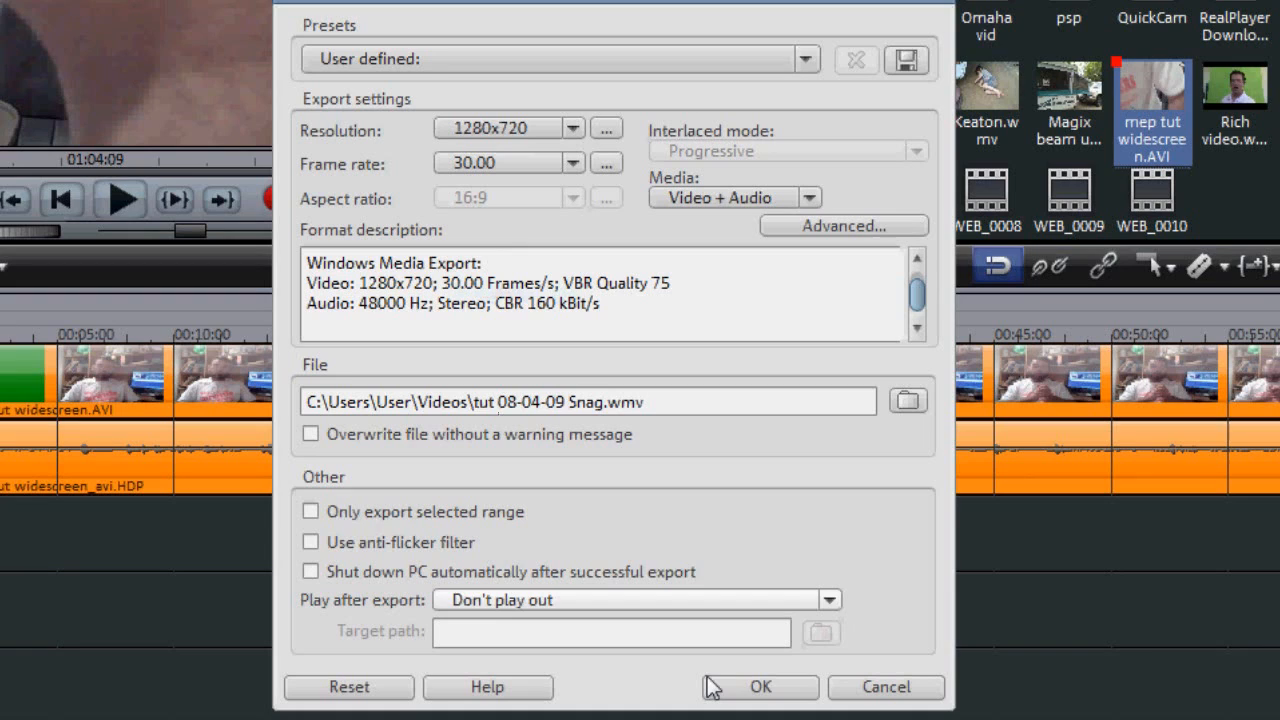